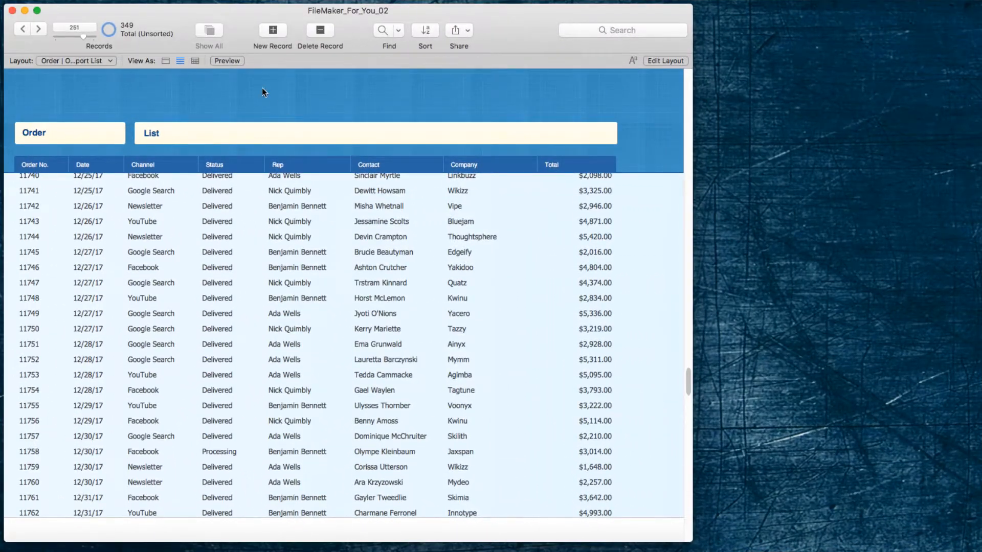
{"action": "mouse_move", "coordinate": [222, 102]}
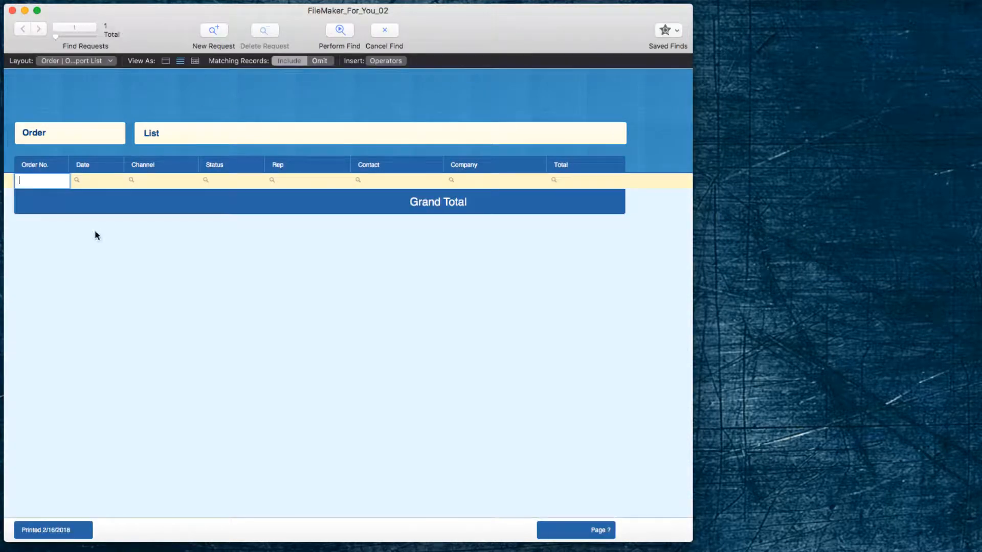
Find orders dated 1/2018 in the Date field, leaving 101 of 349 records
{"action": "left_click", "coordinate": [96, 180]}
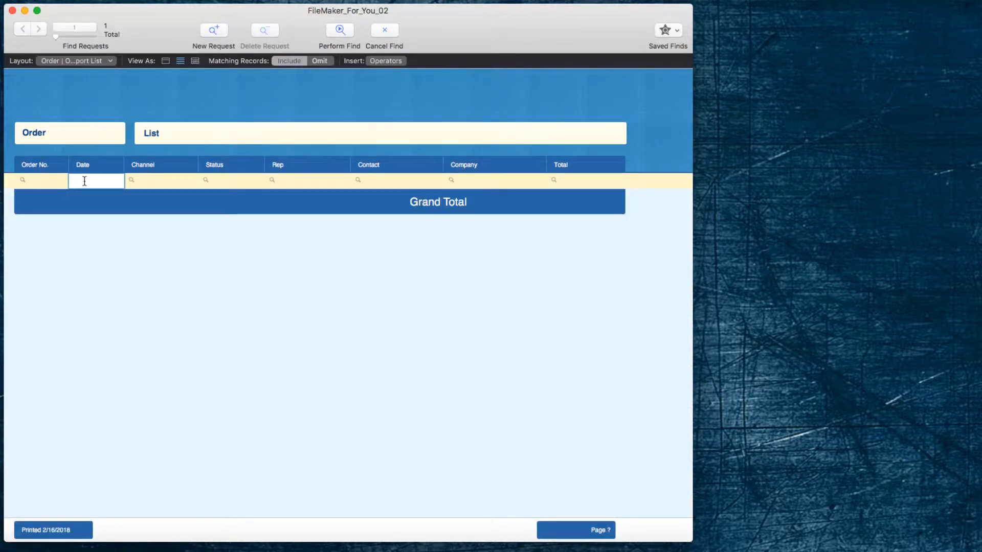
{"action": "type", "text": "1"}
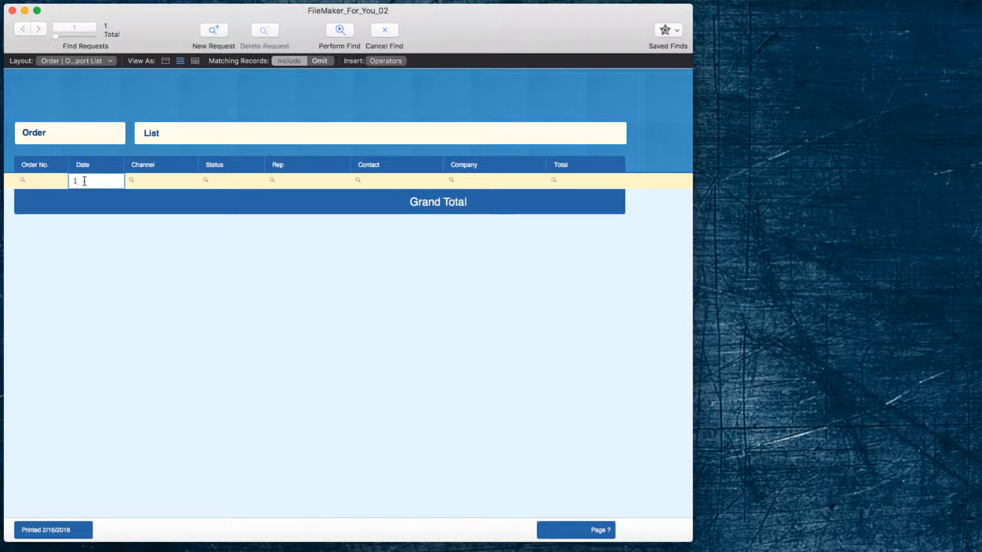
{"action": "left_click", "coordinate": [340, 29]}
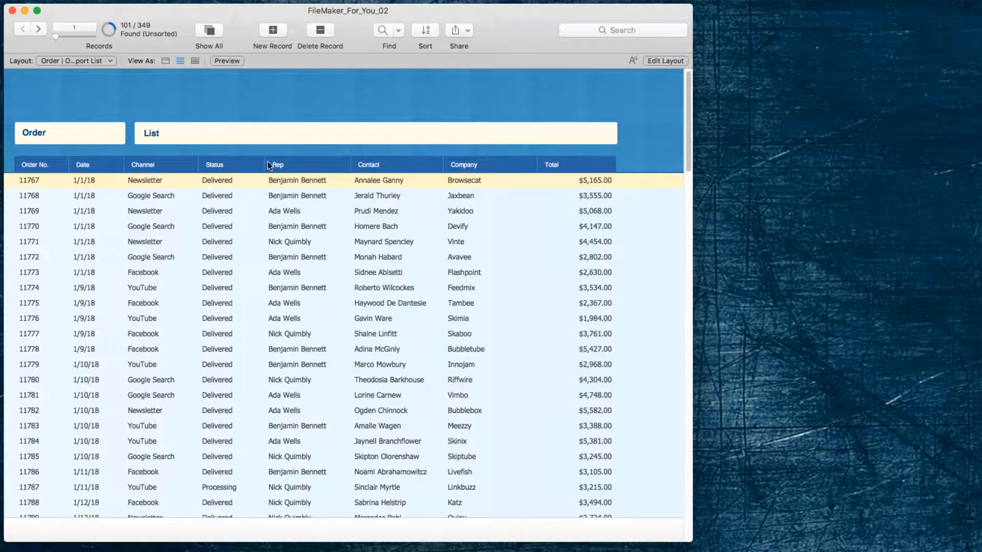
Replace the date sort with a sort by Status and review the grouped results
{"action": "left_click", "coordinate": [424, 29]}
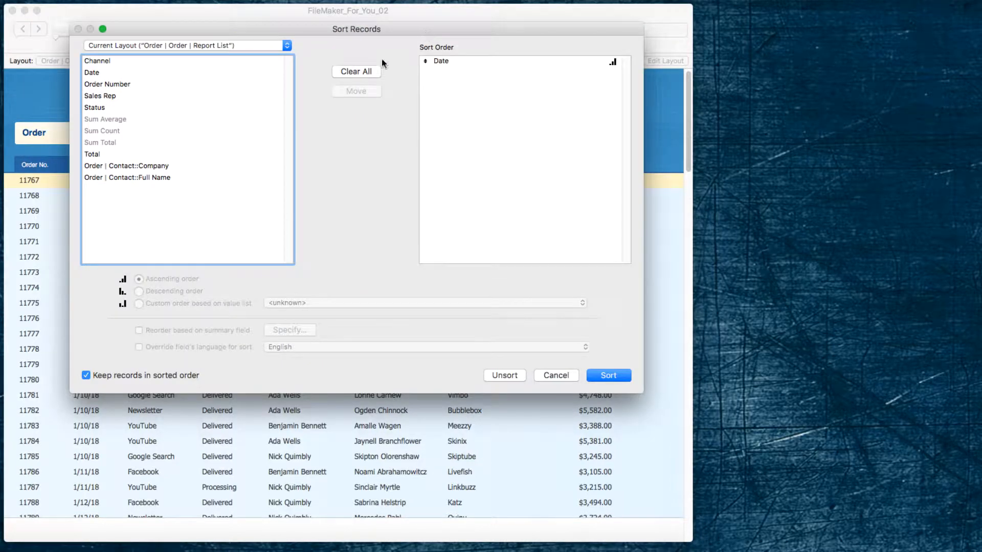
{"action": "left_click", "coordinate": [356, 71]}
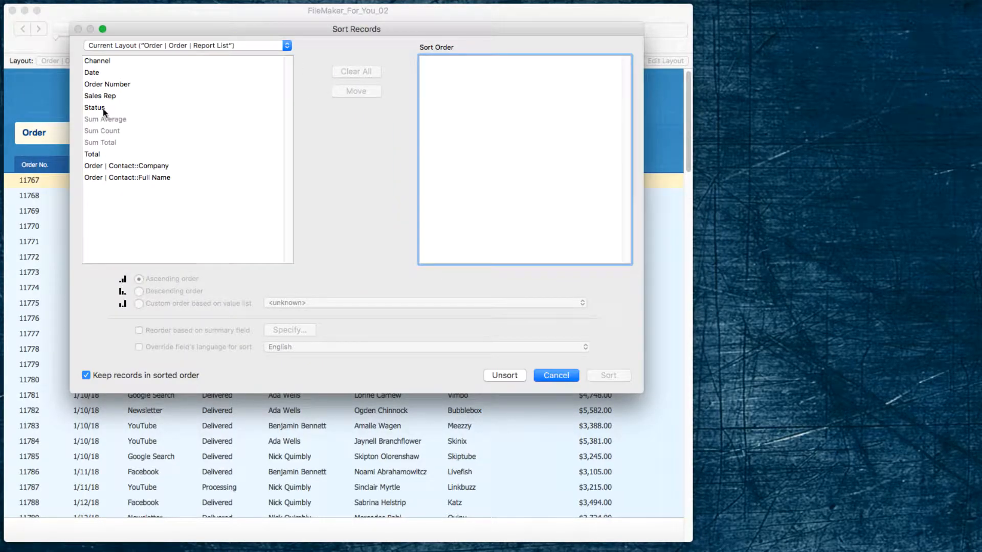
{"action": "double_click", "coordinate": [94, 107]}
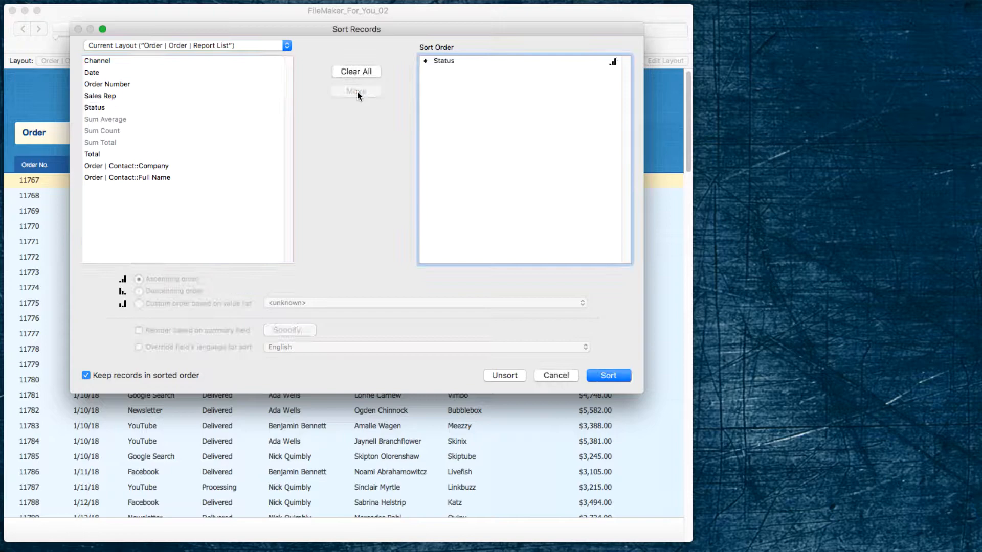
{"action": "left_click", "coordinate": [606, 375]}
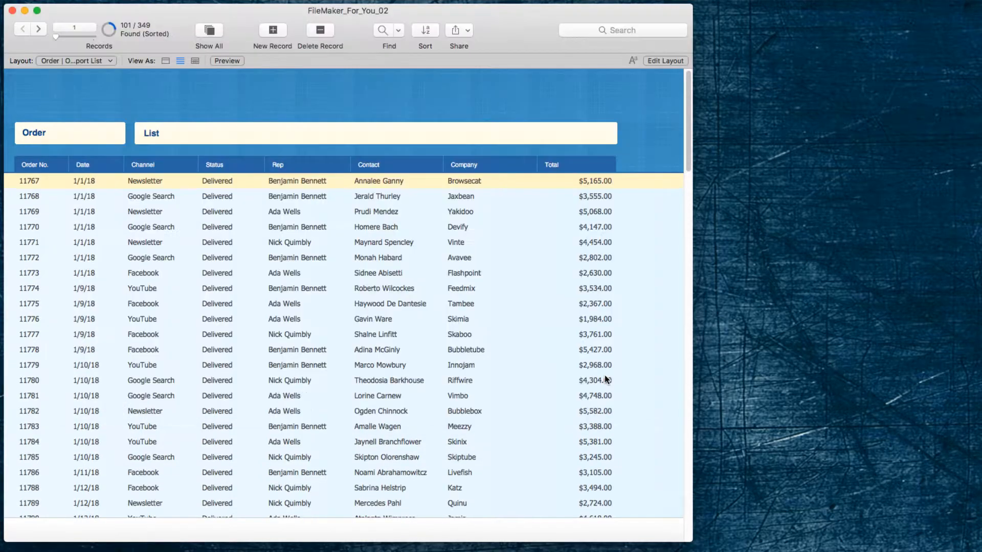
{"action": "scroll", "scroll_direction": "down", "scroll_amount": 3}
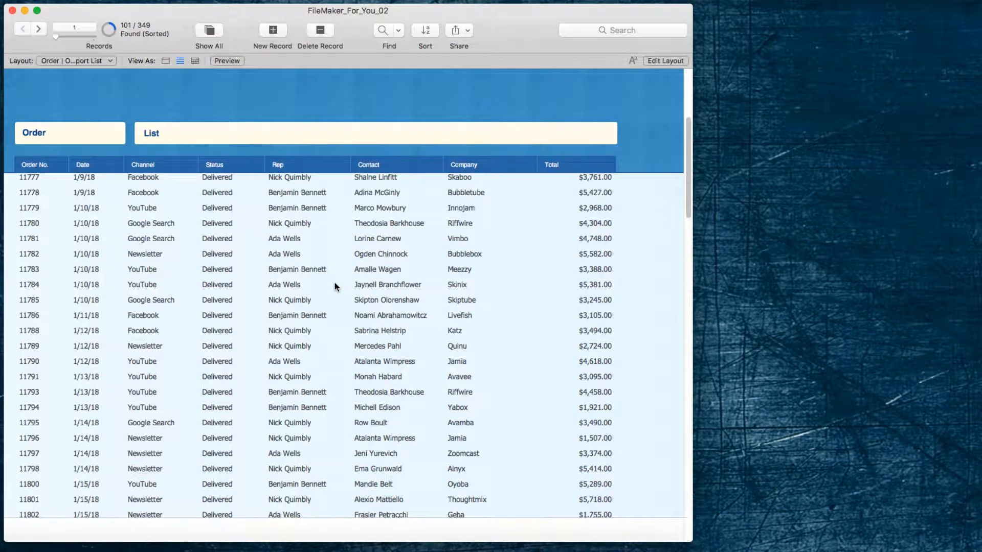
{"action": "scroll", "scroll_direction": "down", "scroll_amount": 3}
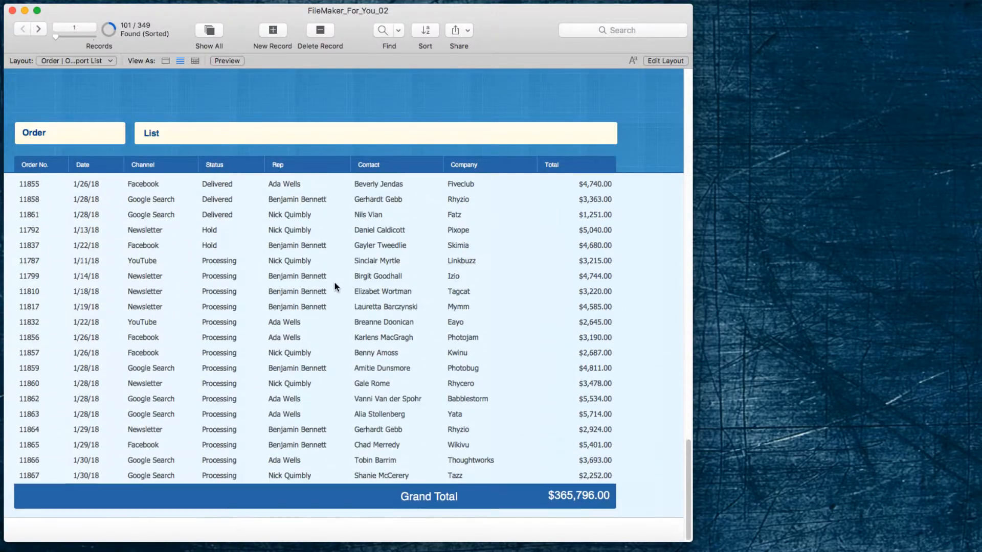
{"action": "mouse_move", "coordinate": [386, 88]}
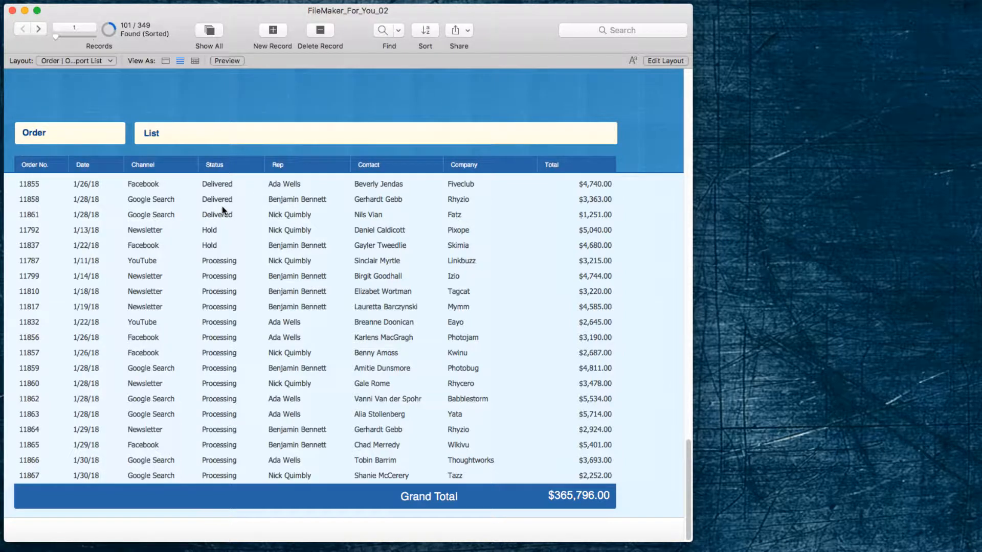
{"action": "mouse_move", "coordinate": [420, 38]}
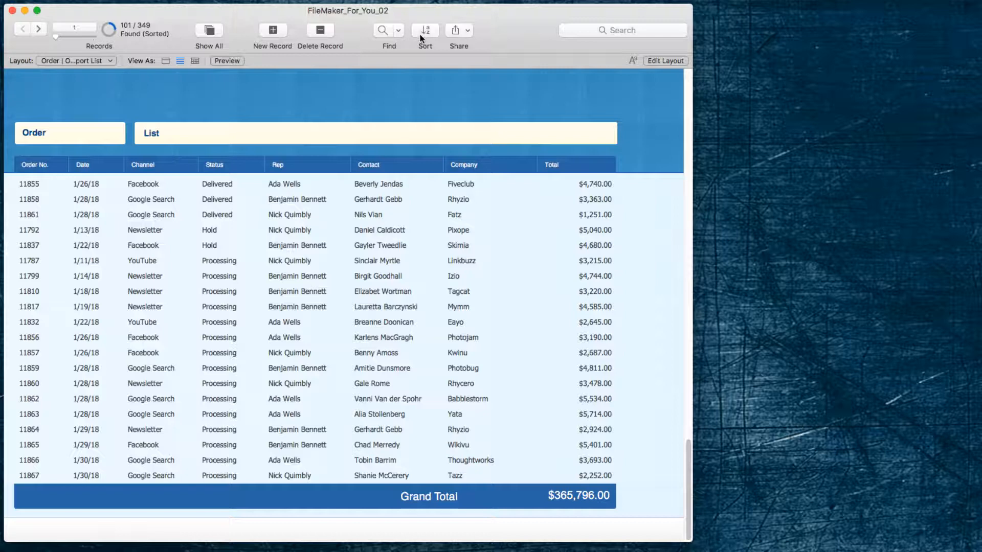
{"action": "mouse_move", "coordinate": [425, 29]}
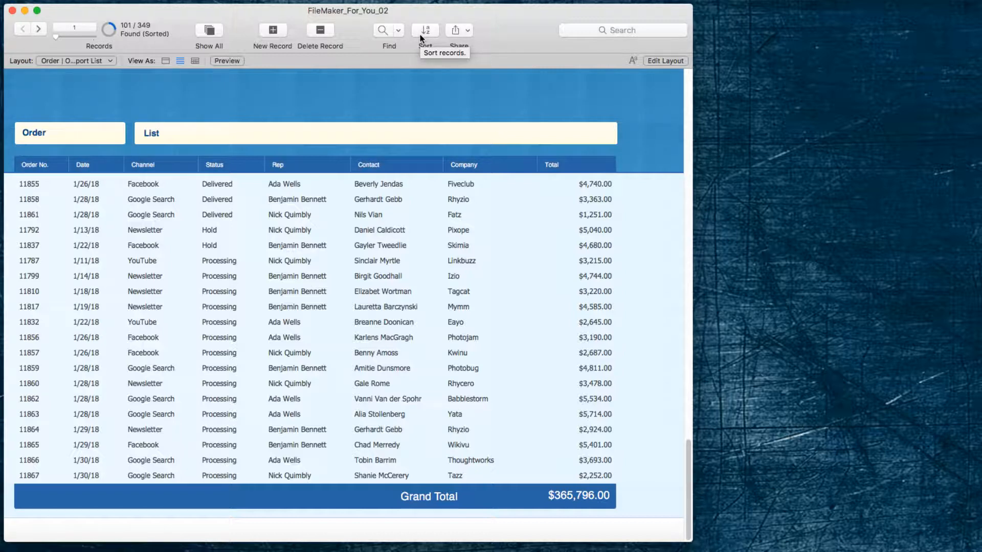
Re-sort Status by custom order using the Order | Status | Simple value list
{"action": "left_click", "coordinate": [424, 30]}
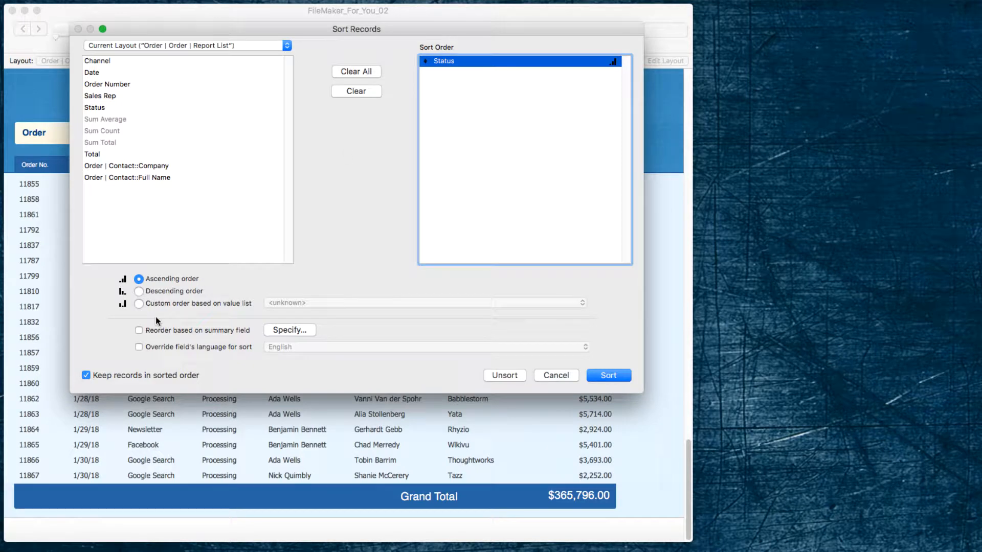
{"action": "left_click", "coordinate": [138, 303]}
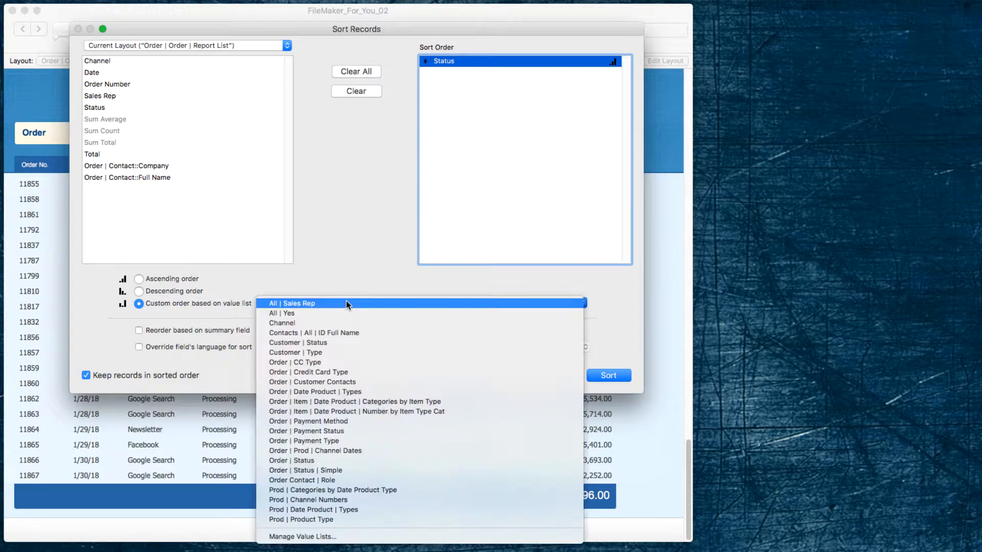
{"action": "mouse_move", "coordinate": [338, 420]}
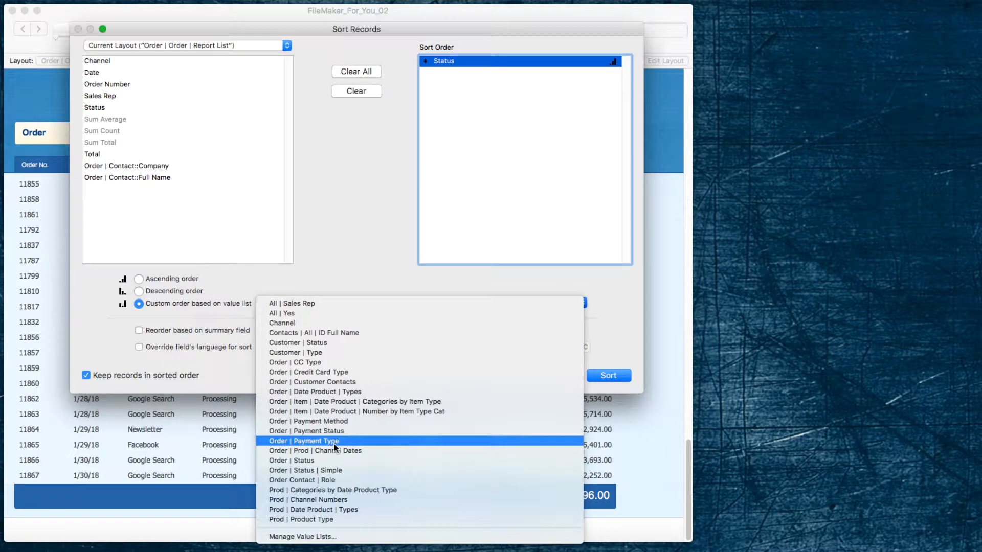
{"action": "left_click", "coordinate": [306, 470]}
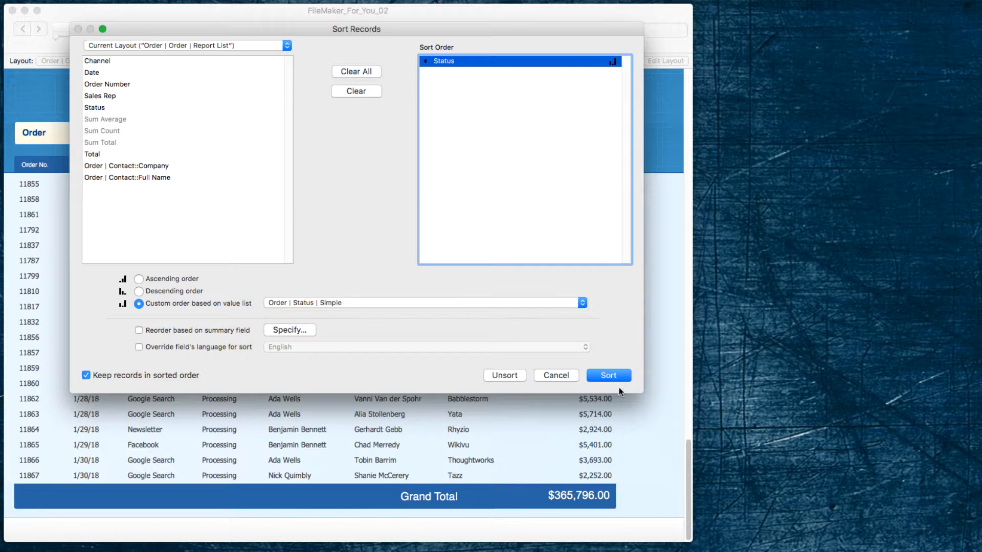
{"action": "left_click", "coordinate": [606, 376]}
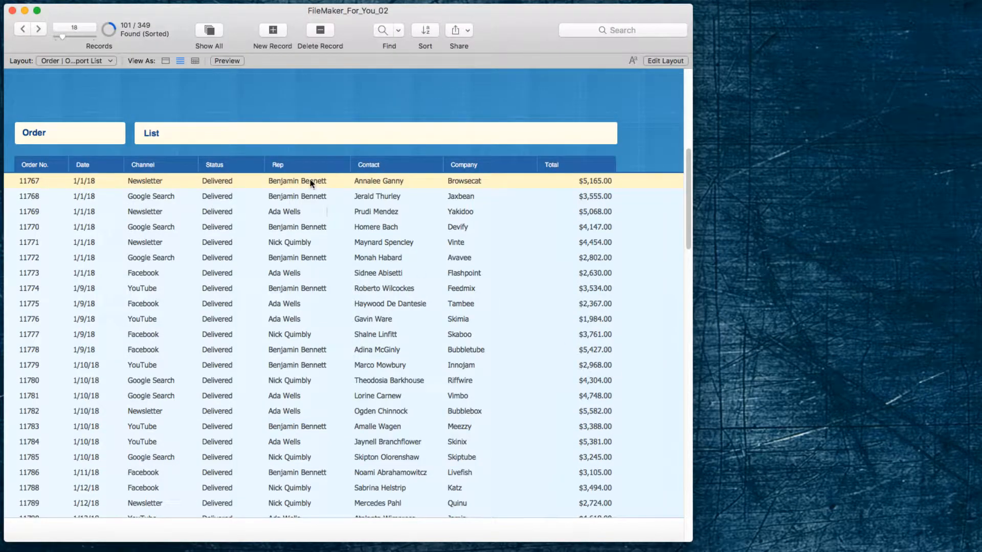
Scroll the list to confirm Processing, Hold, then Delivered ordering
{"action": "scroll", "scroll_direction": "down", "scroll_amount": 3}
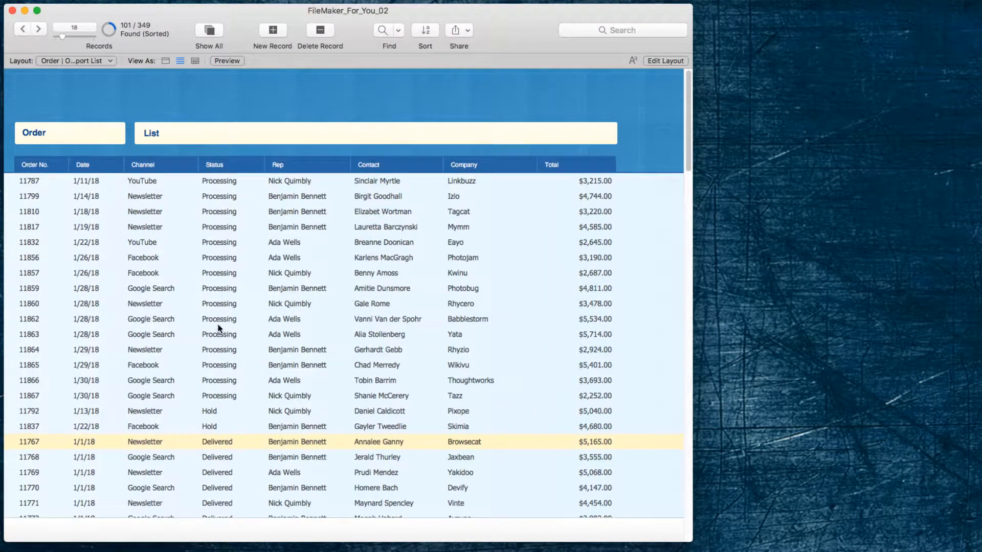
{"action": "mouse_move", "coordinate": [203, 251]}
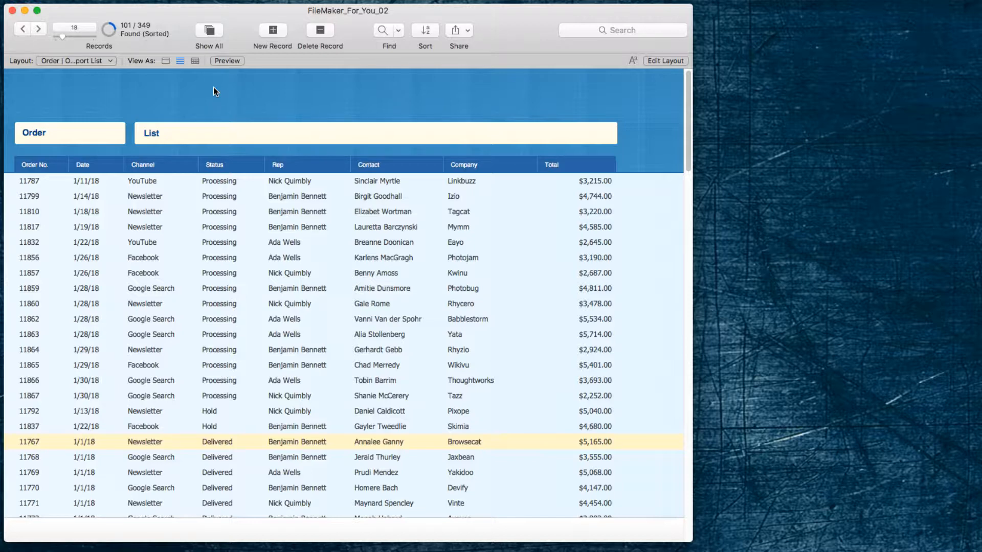
{"action": "mouse_move", "coordinate": [180, 80]}
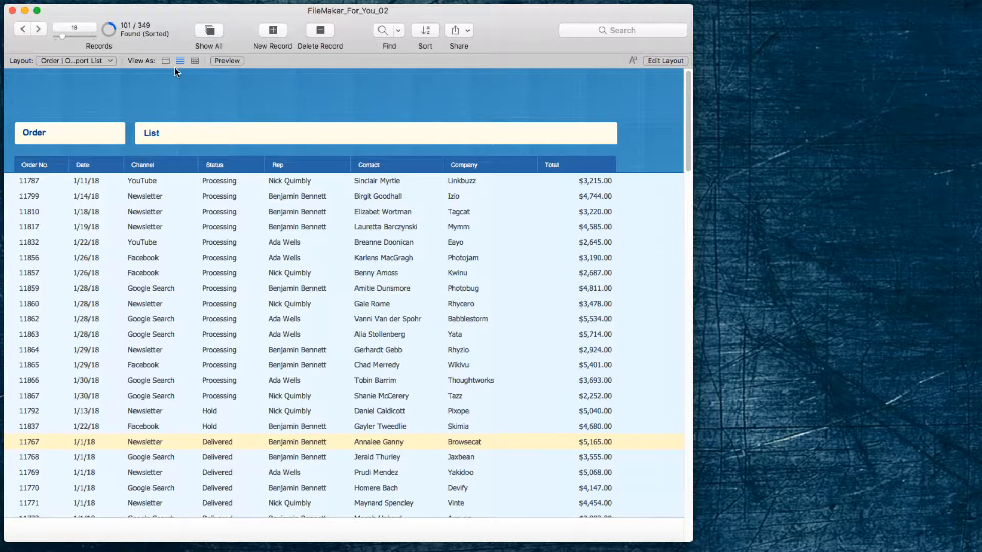
{"action": "mouse_move", "coordinate": [155, 102]}
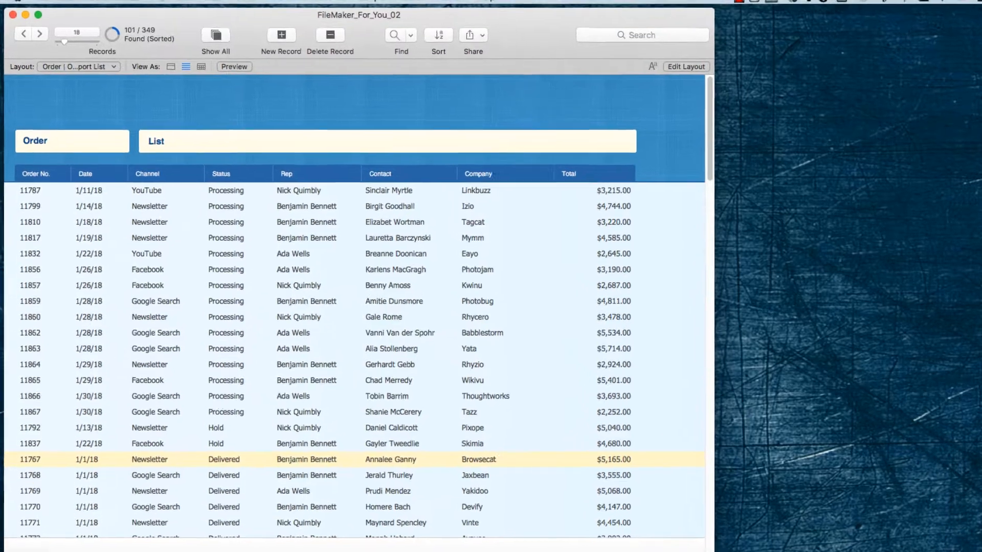
Start saving the browsed records as the PDF 2018-january-orders from the File menu
{"action": "left_click", "coordinate": [197, 8]}
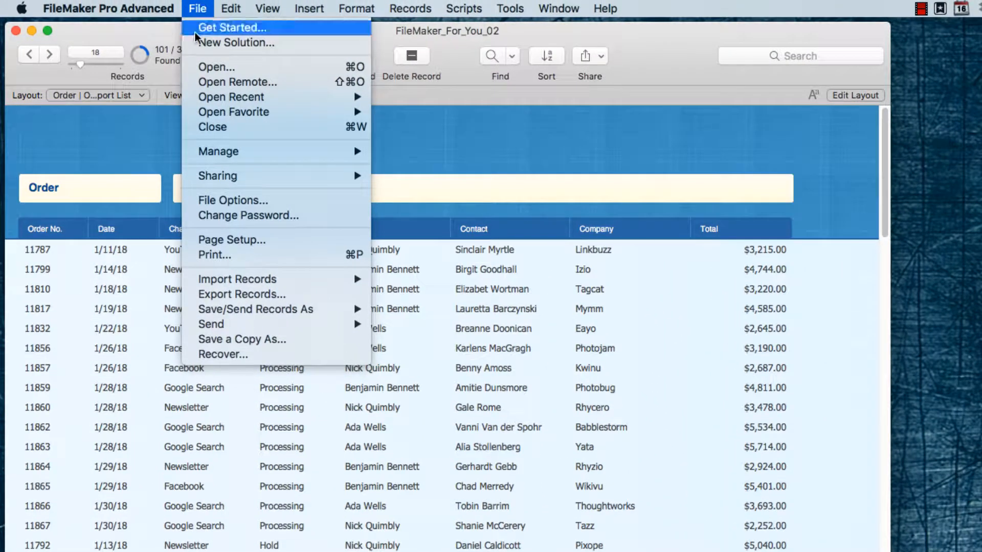
{"action": "mouse_move", "coordinate": [242, 295]}
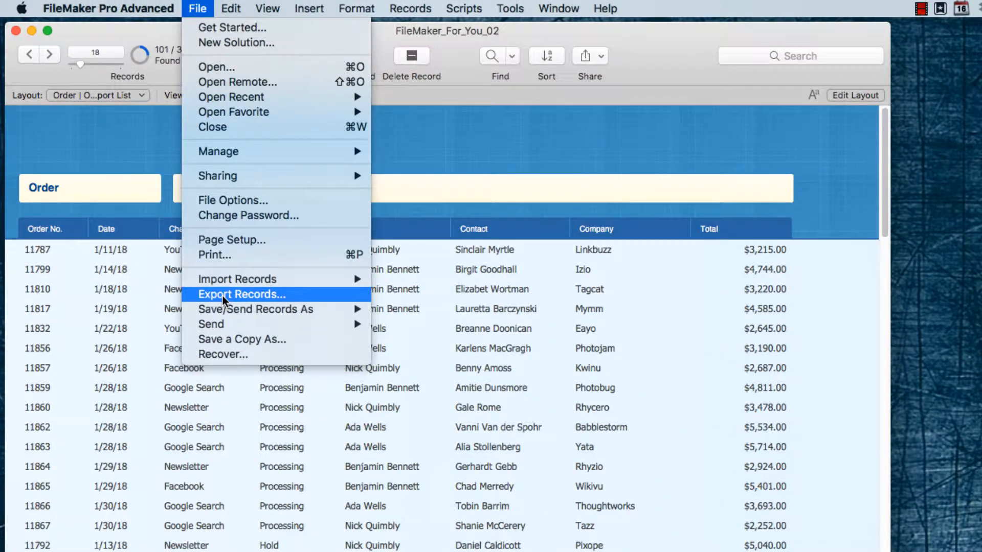
{"action": "mouse_move", "coordinate": [255, 309]}
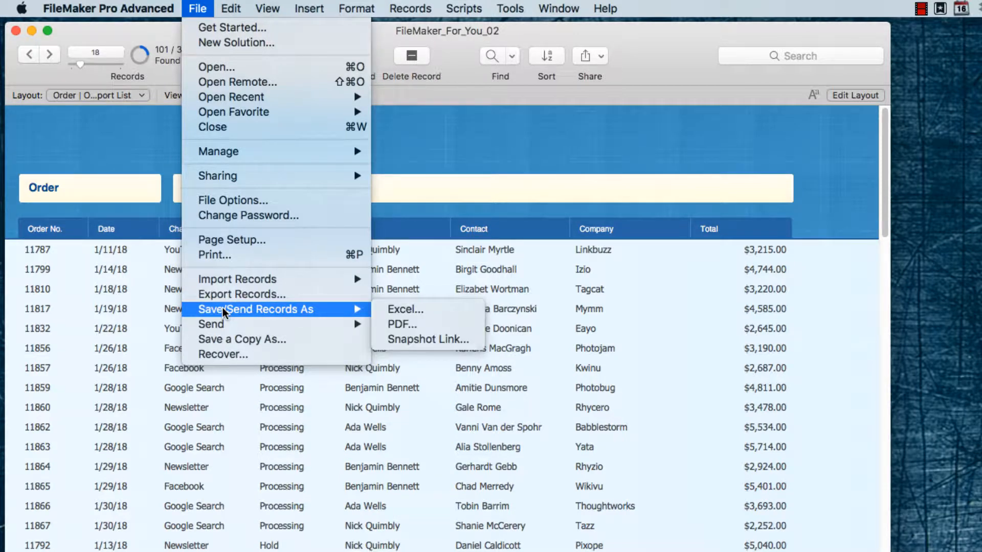
{"action": "mouse_move", "coordinate": [401, 325]}
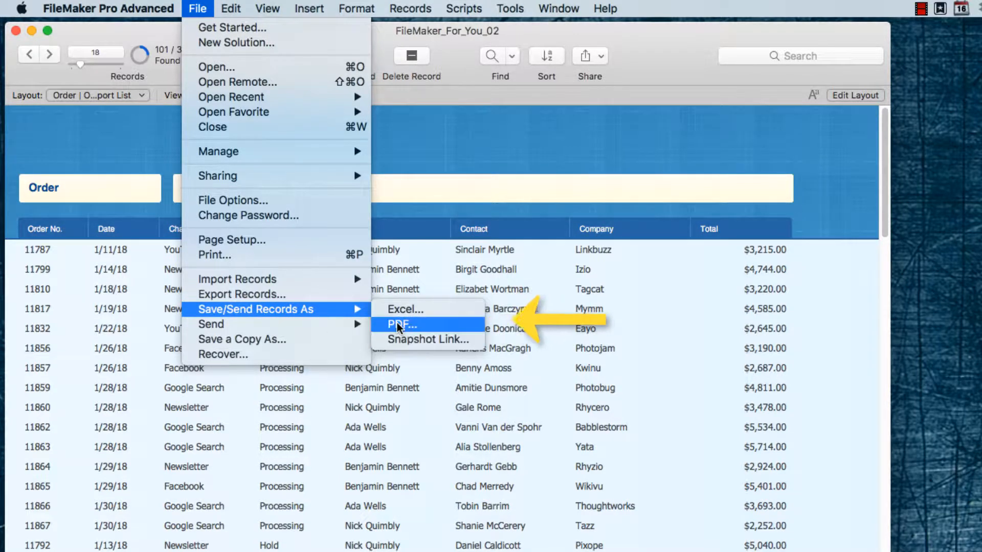
{"action": "left_click", "coordinate": [400, 324]}
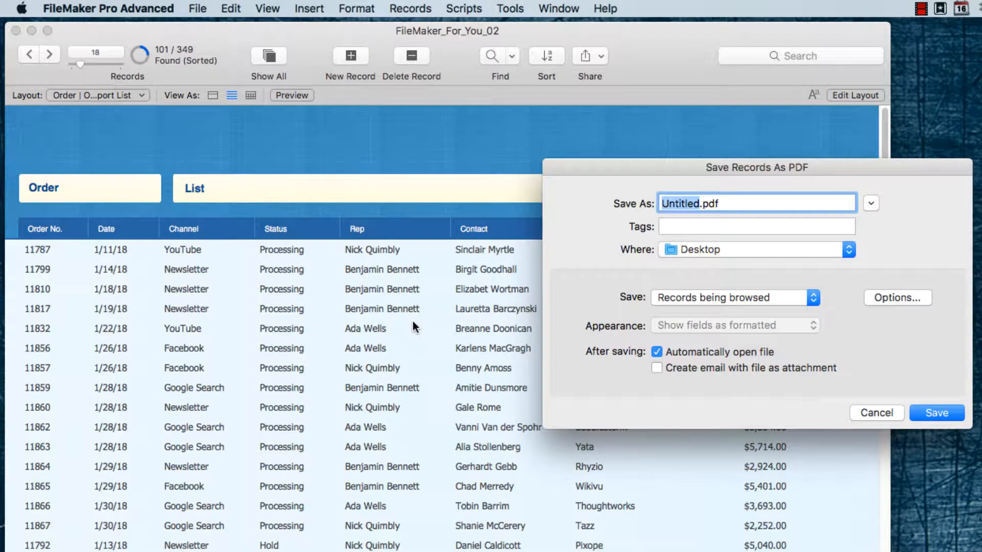
{"action": "mouse_move", "coordinate": [714, 302]}
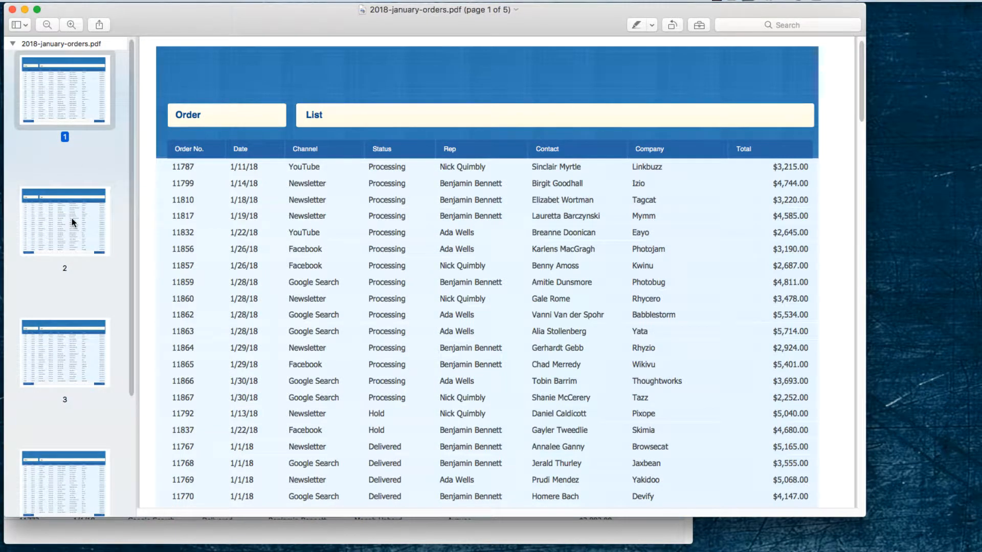
Page through pages 2 to 5 of the PDF in Preview's thumbnail sidebar
{"action": "left_click", "coordinate": [63, 221]}
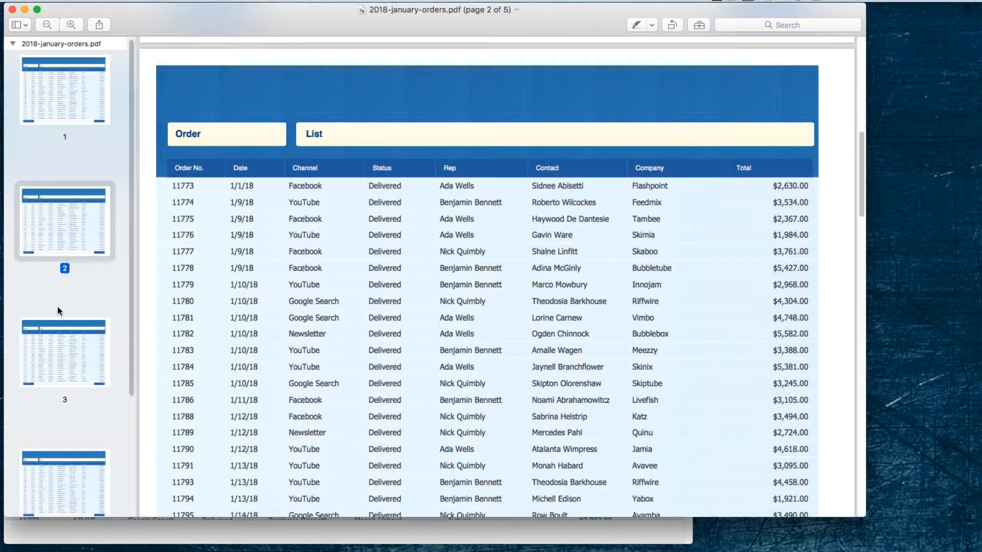
{"action": "left_click", "coordinate": [63, 321]}
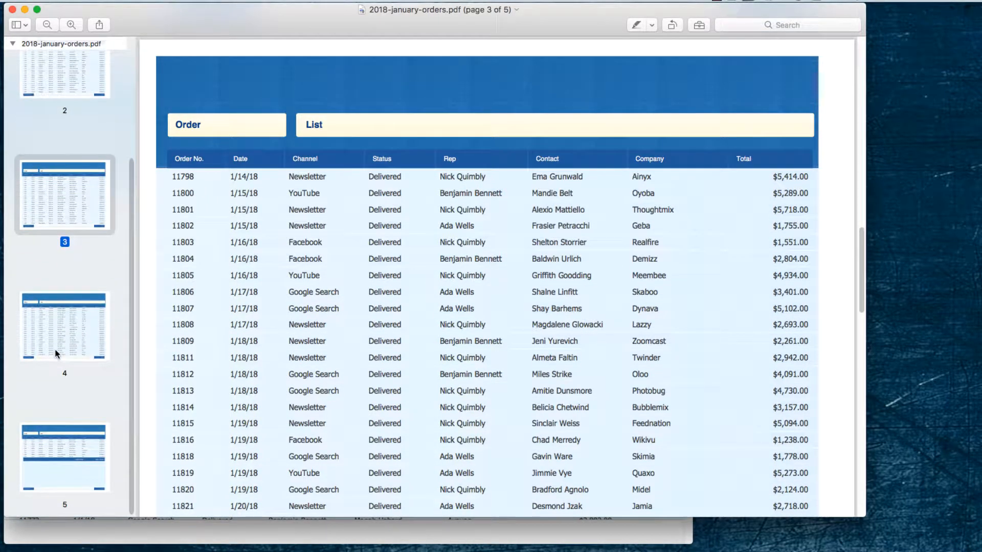
{"action": "left_click", "coordinate": [64, 326]}
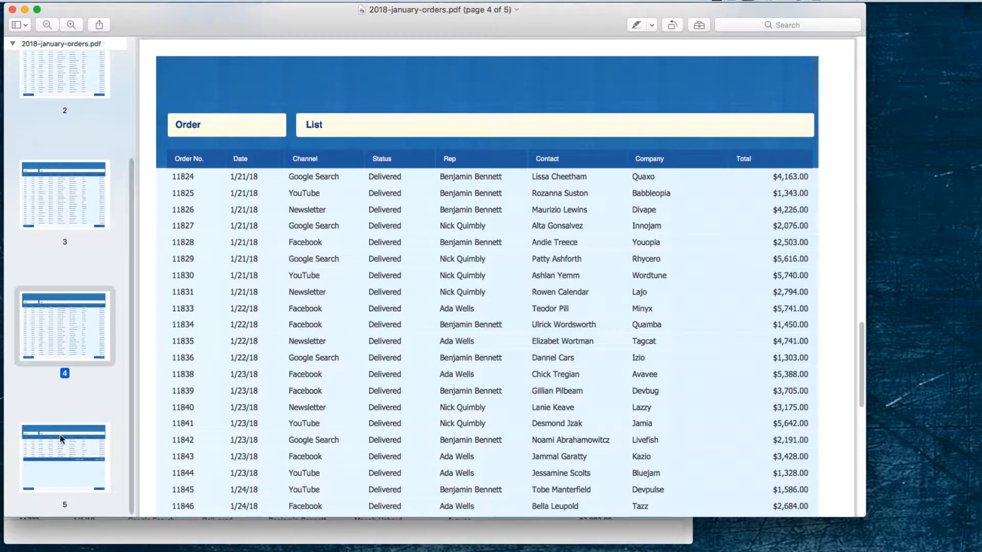
{"action": "left_click", "coordinate": [63, 457]}
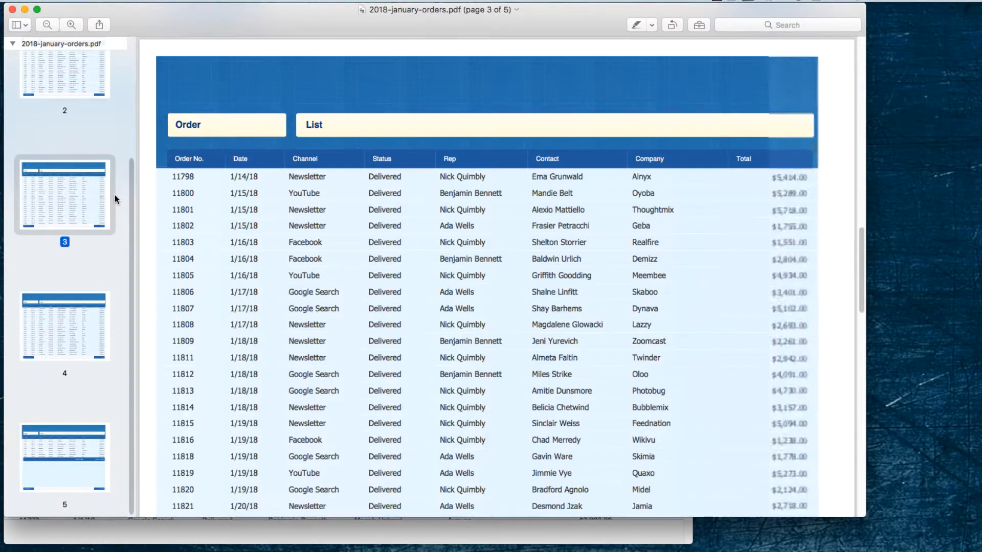
{"action": "scroll", "scroll_direction": "down", "scroll_amount": 3}
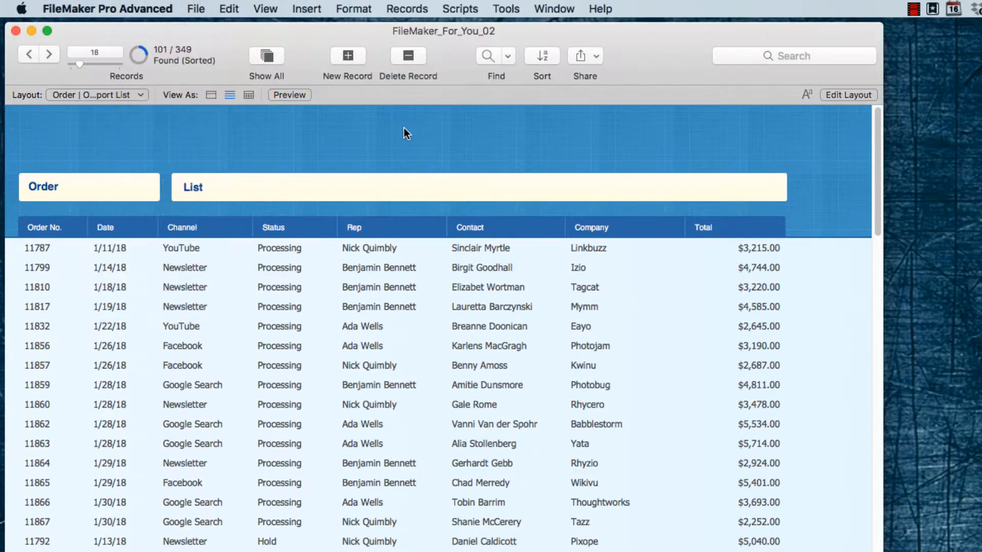
{"action": "left_click", "coordinate": [196, 8]}
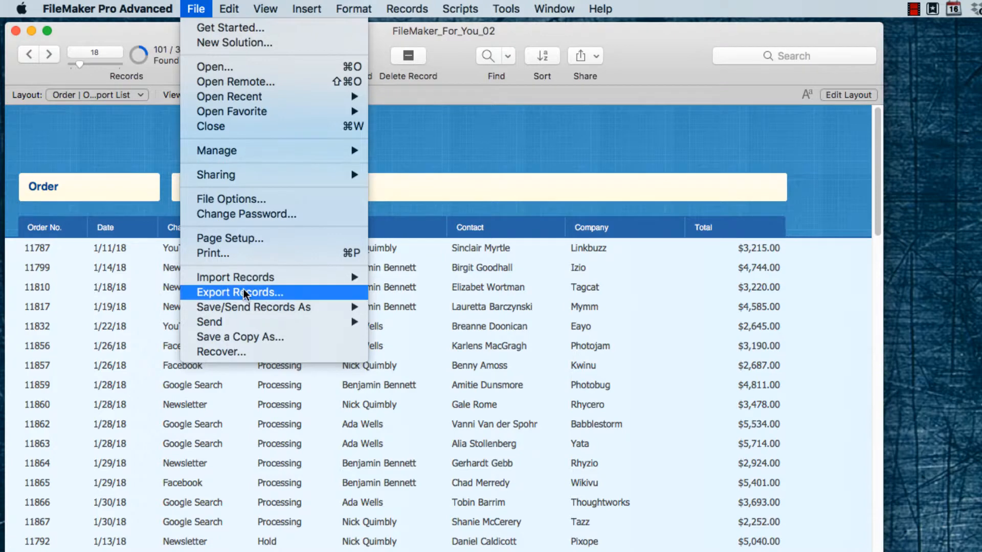
{"action": "mouse_move", "coordinate": [253, 307]}
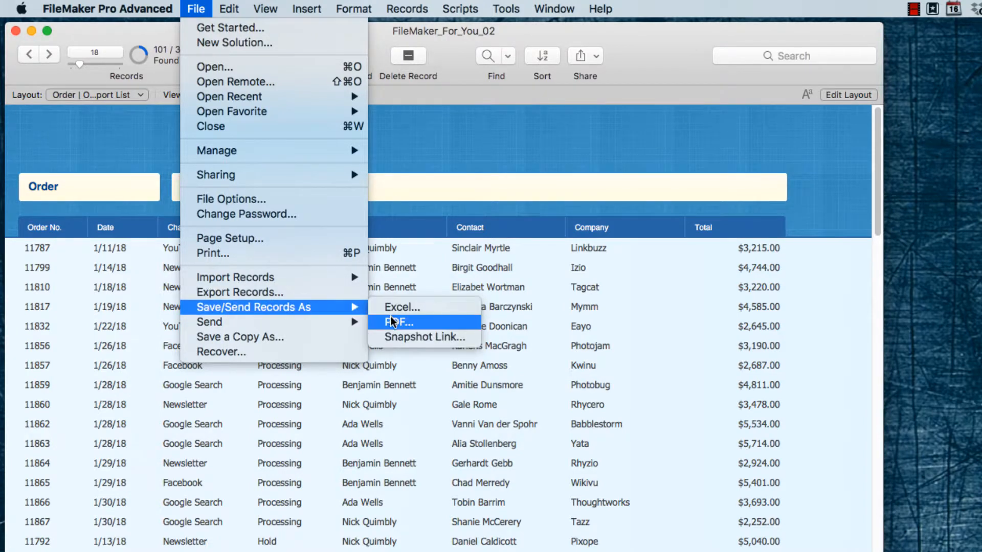
{"action": "left_click", "coordinate": [398, 323]}
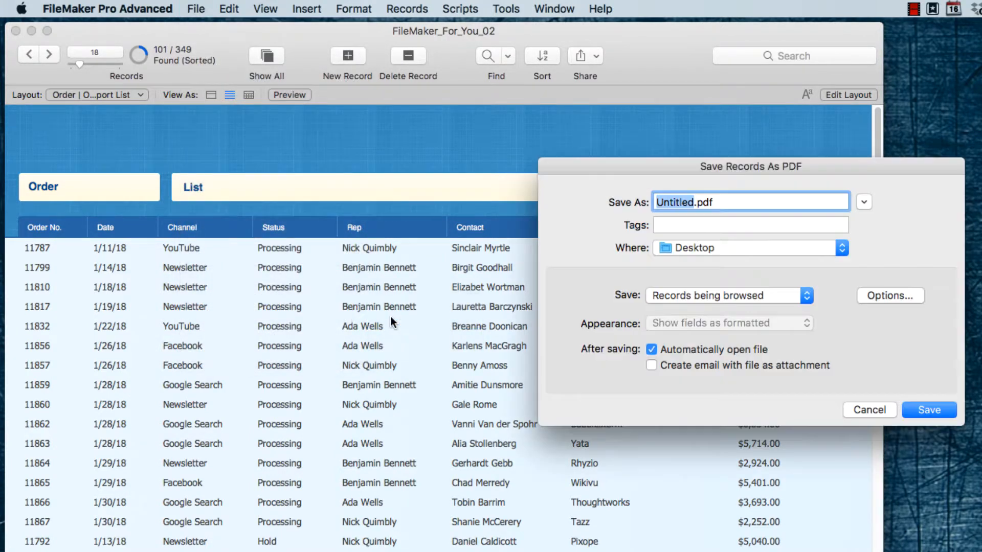
{"action": "mouse_move", "coordinate": [751, 360]}
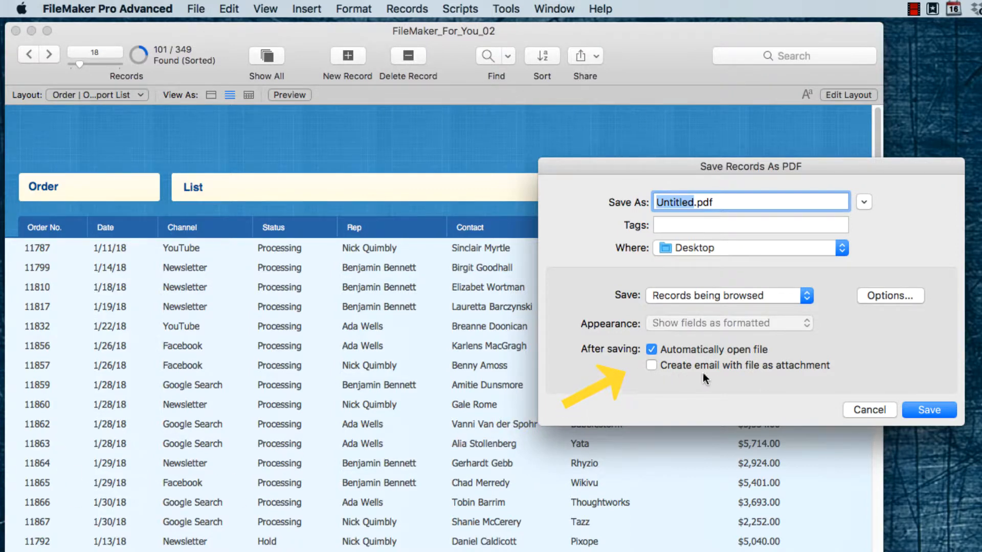
{"action": "mouse_move", "coordinate": [778, 373]}
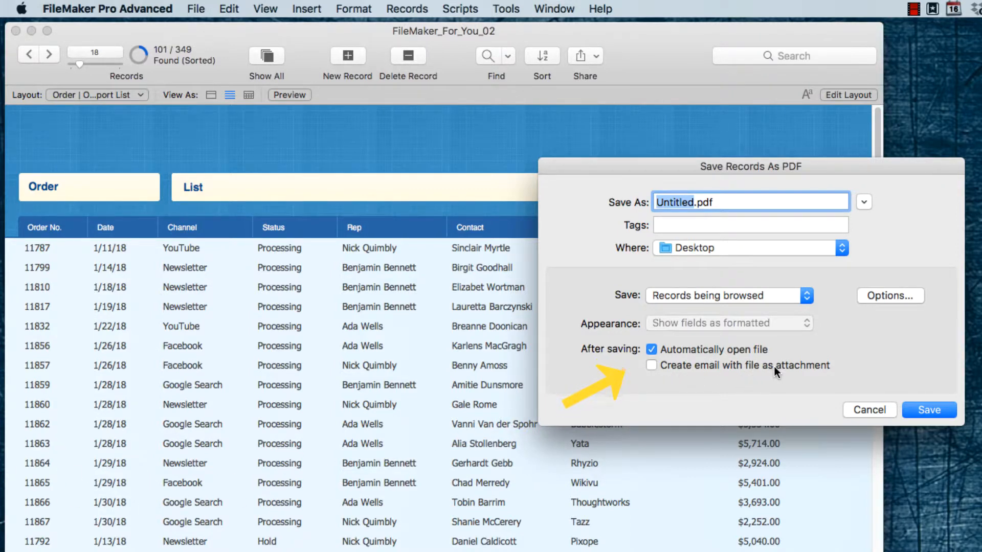
{"action": "mouse_move", "coordinate": [786, 375]}
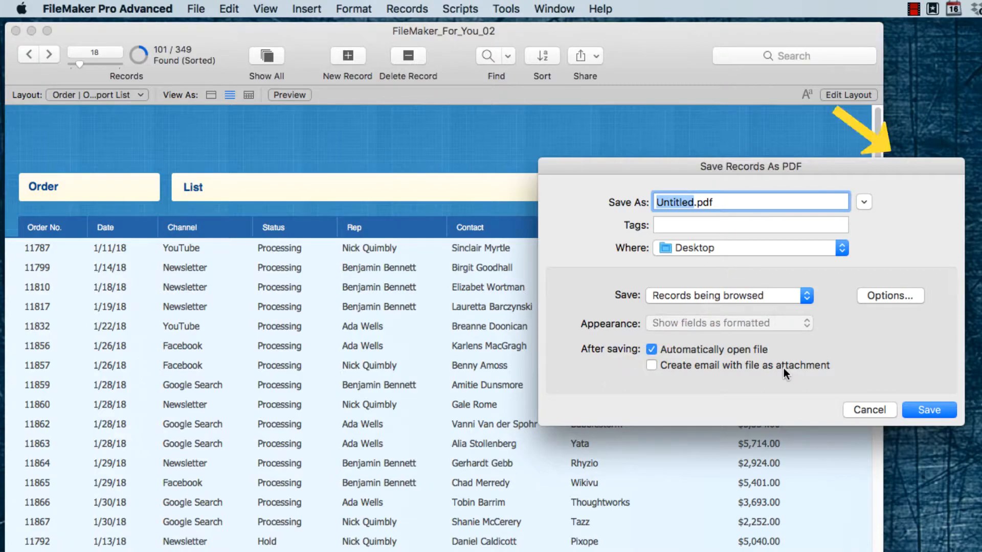
{"action": "left_click", "coordinate": [869, 410]}
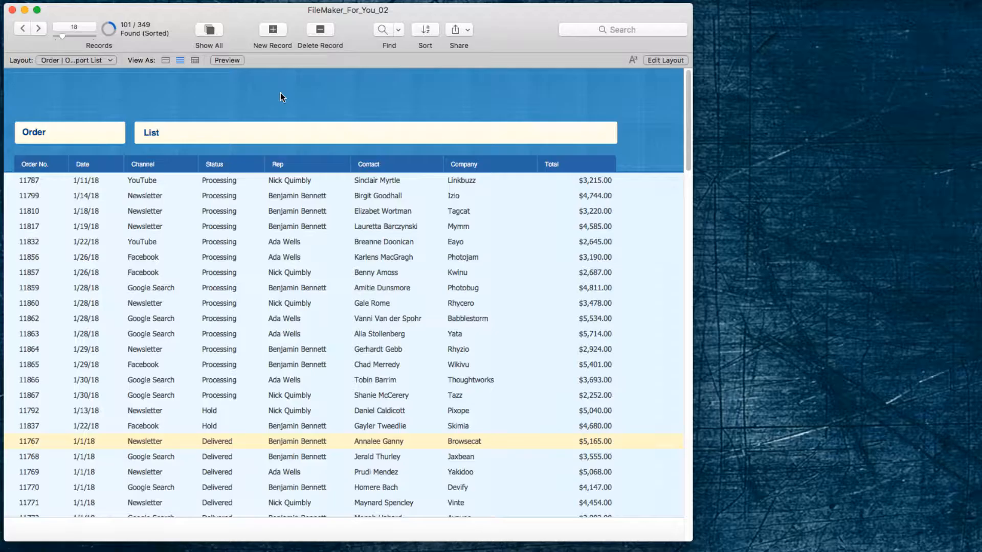